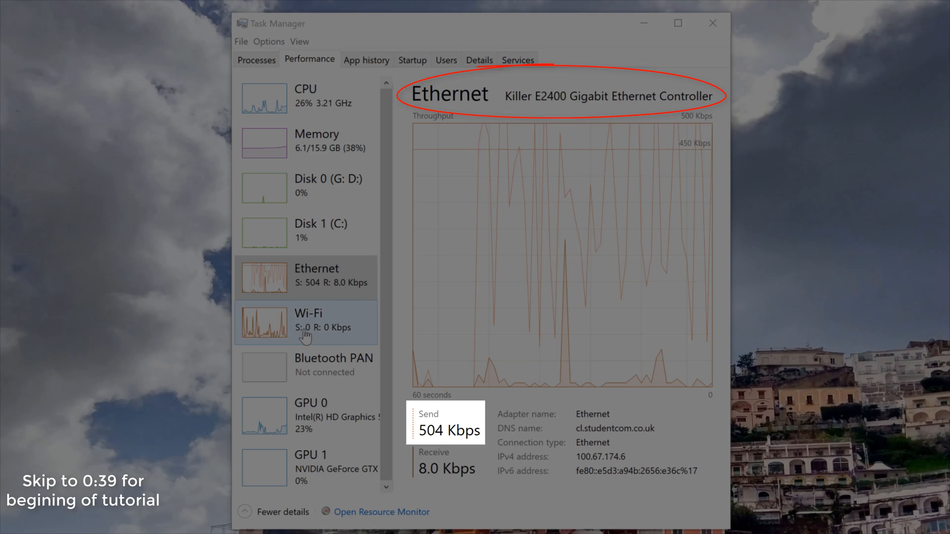
{"action": "mouse_move", "coordinate": [411, 333]}
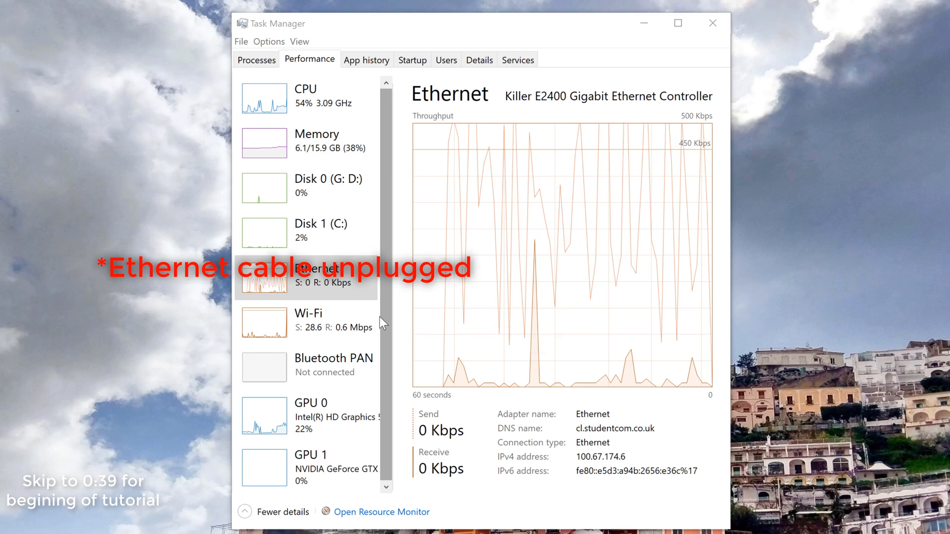
- Browse the Killer Networking support pages, reaching the Advanced Stream Detect 2.0 page
{"action": "left_click", "coordinate": [307, 321]}
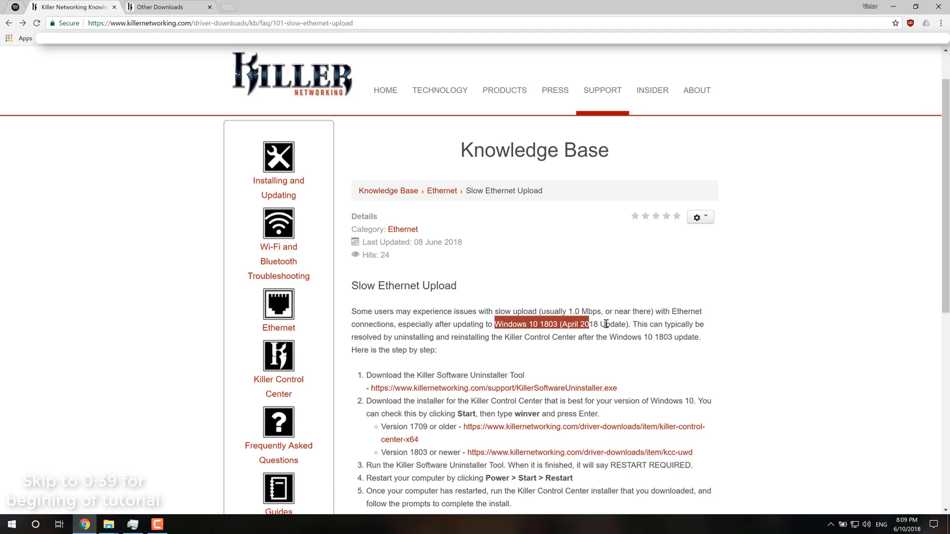
{"action": "scroll", "scroll_direction": "down", "scroll_amount": 3}
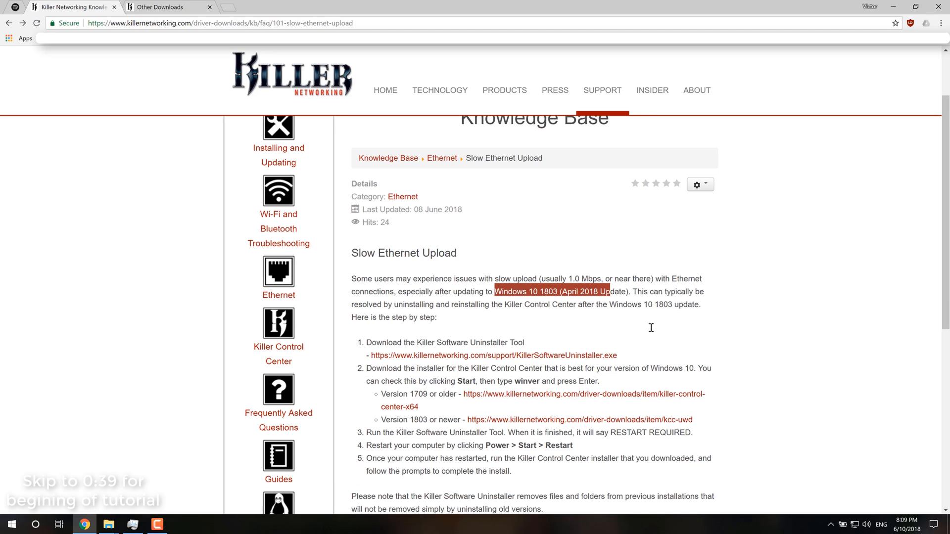
{"action": "scroll", "scroll_direction": "down", "scroll_amount": 3}
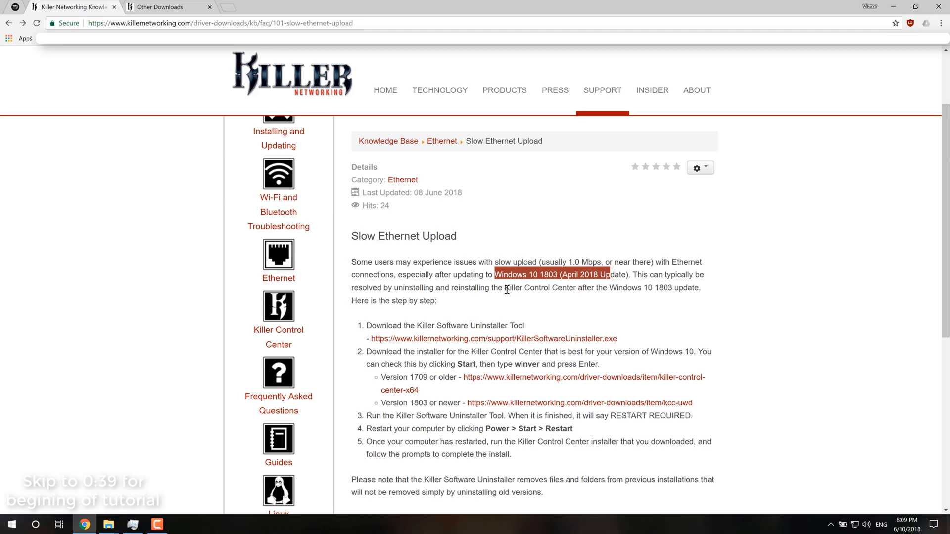
{"action": "left_click", "coordinate": [513, 188]}
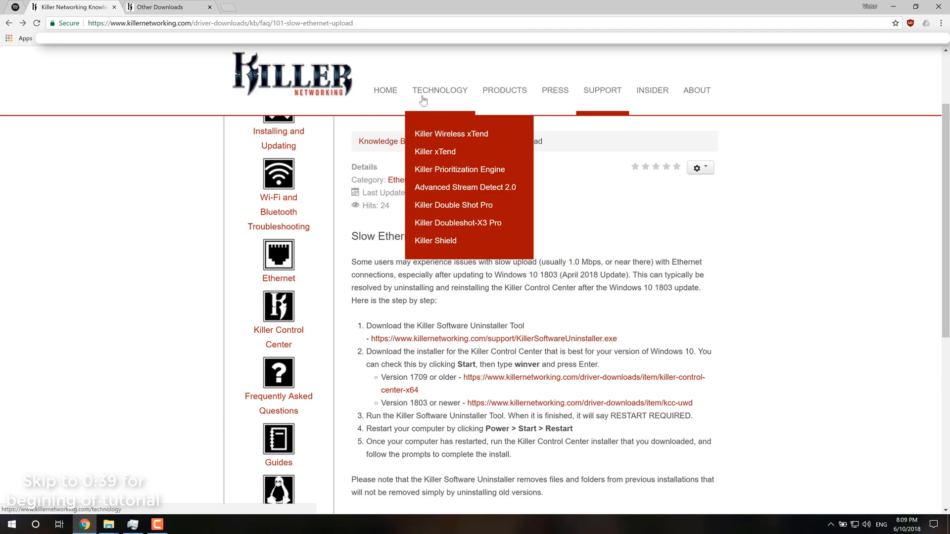
{"action": "left_click", "coordinate": [465, 187]}
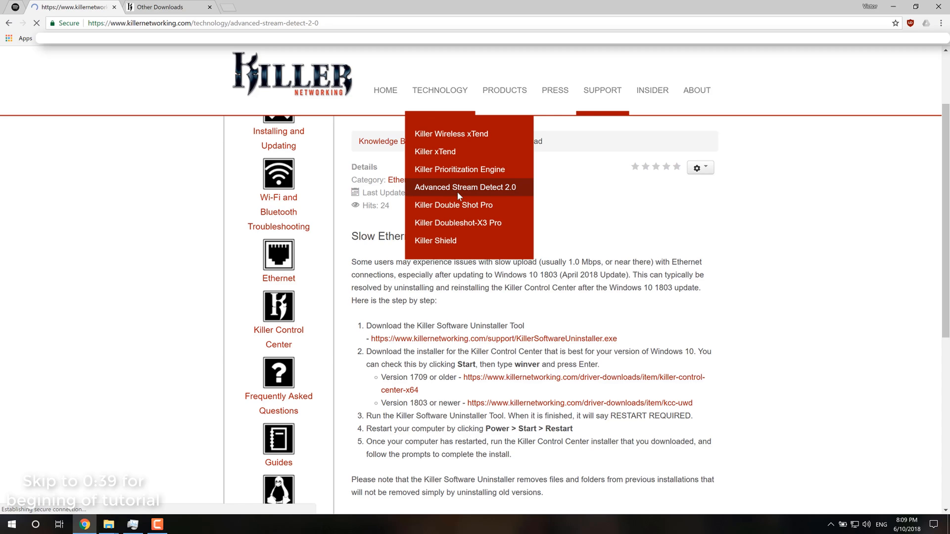
{"action": "left_click", "coordinate": [465, 187]}
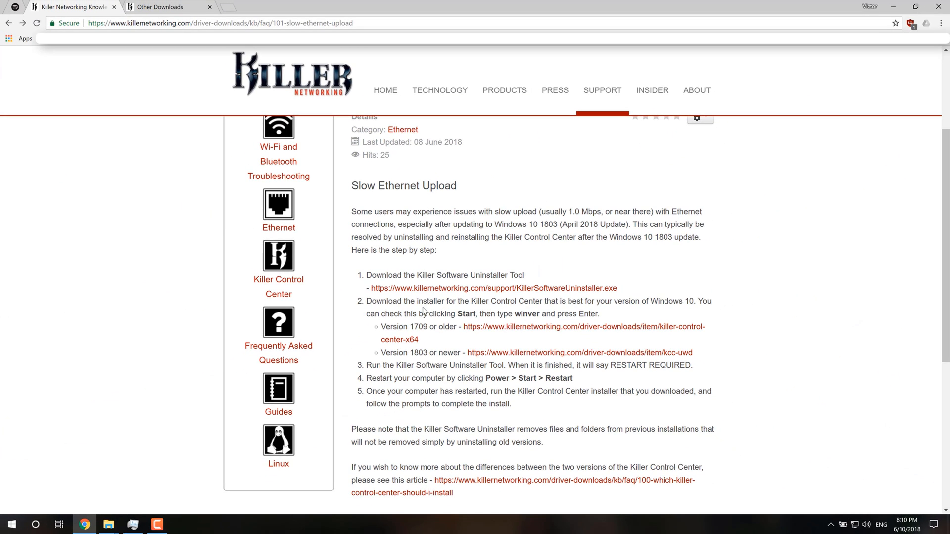
- Go to Support > Driver Downloads and open the Other Downloads file category
{"action": "left_click", "coordinate": [163, 7]}
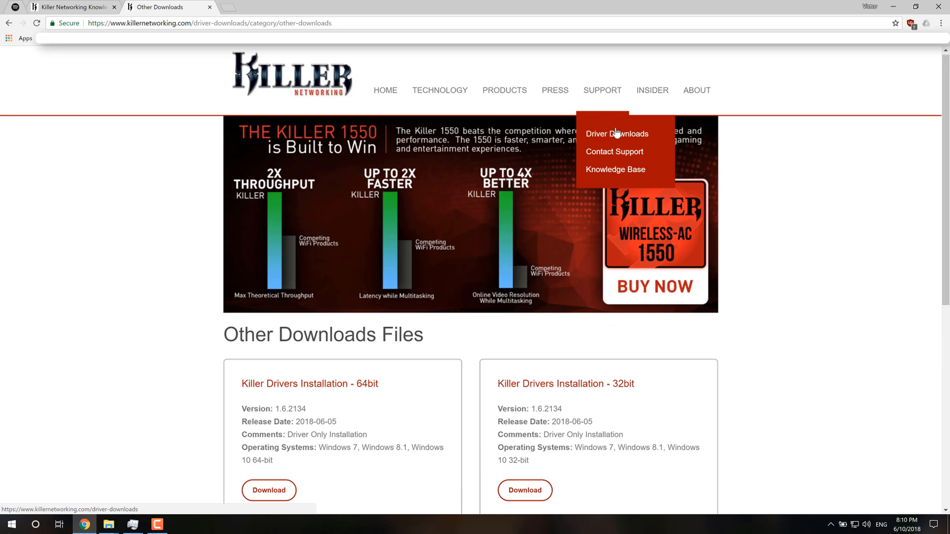
{"action": "left_click", "coordinate": [617, 134]}
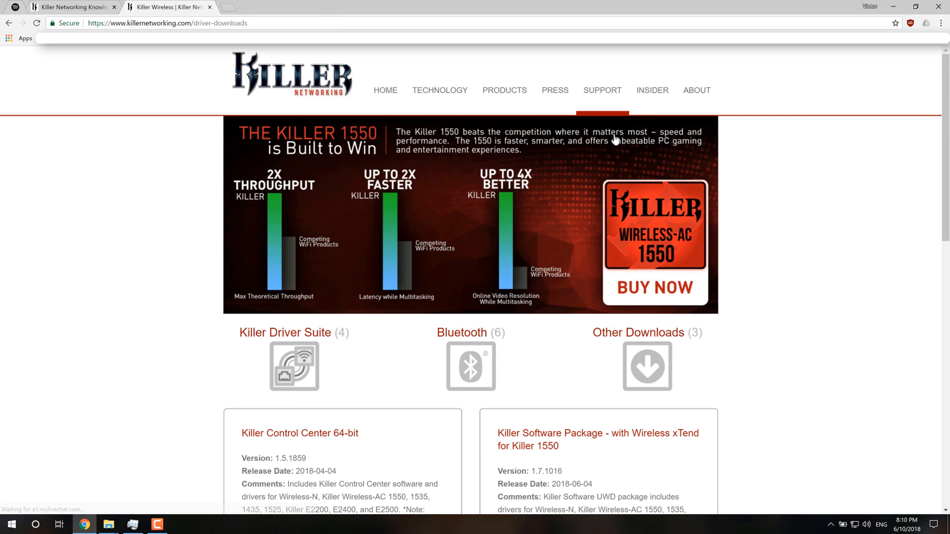
{"action": "scroll", "scroll_direction": "down", "scroll_amount": 3}
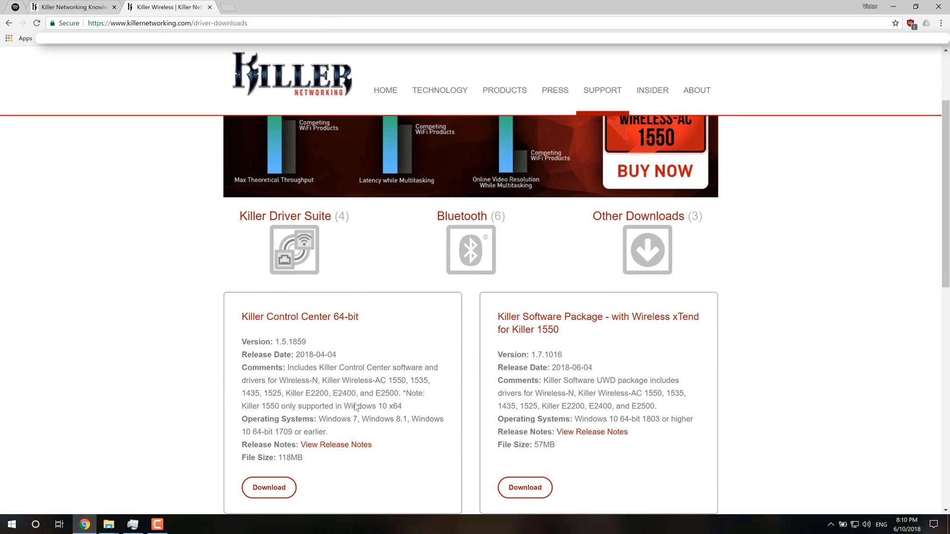
{"action": "scroll", "scroll_direction": "down", "scroll_amount": 3}
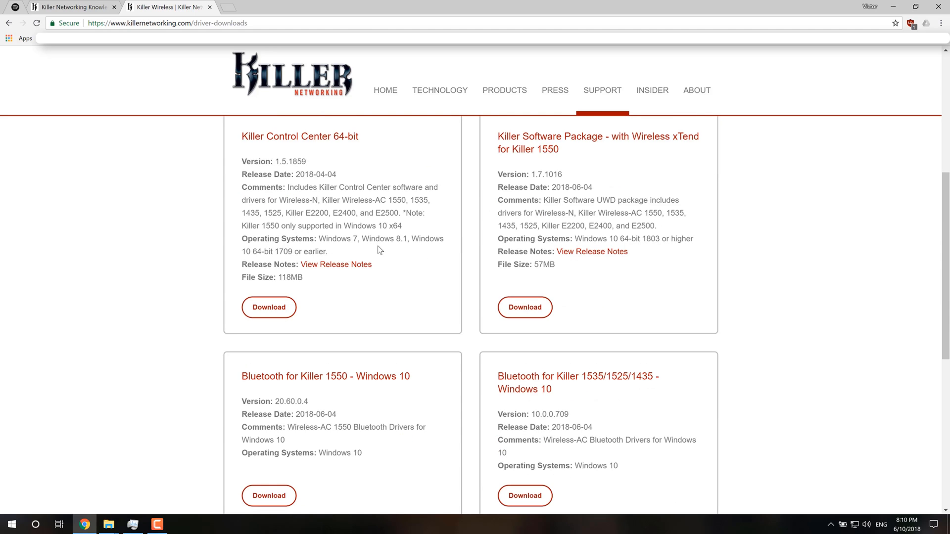
{"action": "scroll", "scroll_direction": "down", "scroll_amount": 3}
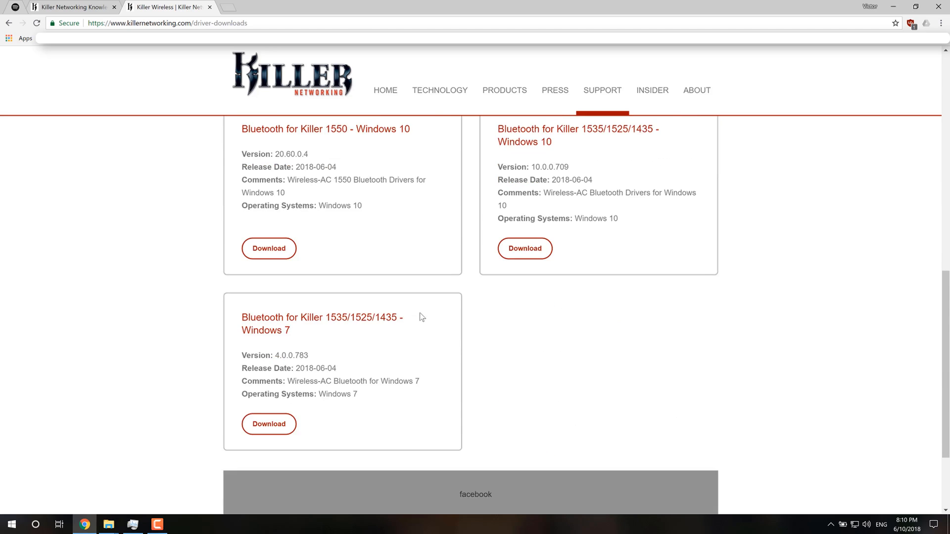
{"action": "left_click", "coordinate": [646, 317]}
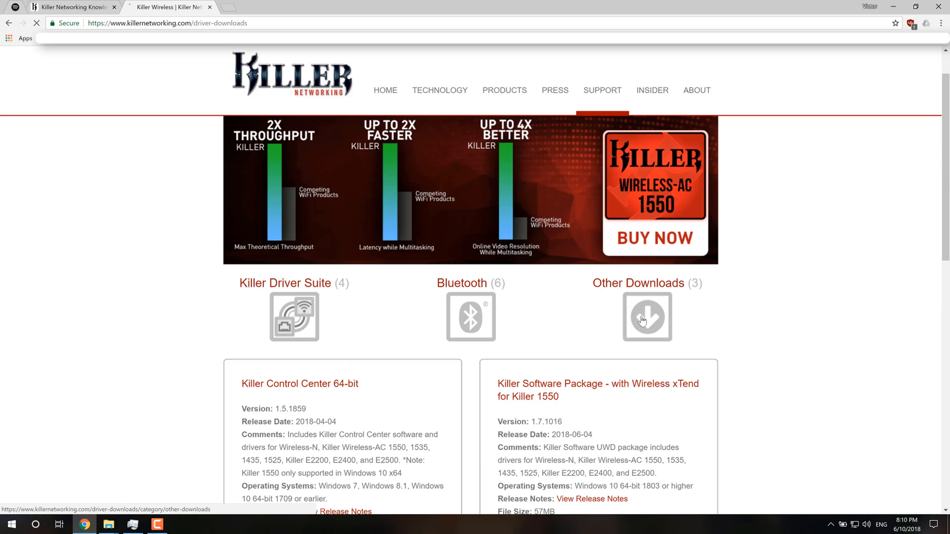
{"action": "left_click", "coordinate": [646, 317]}
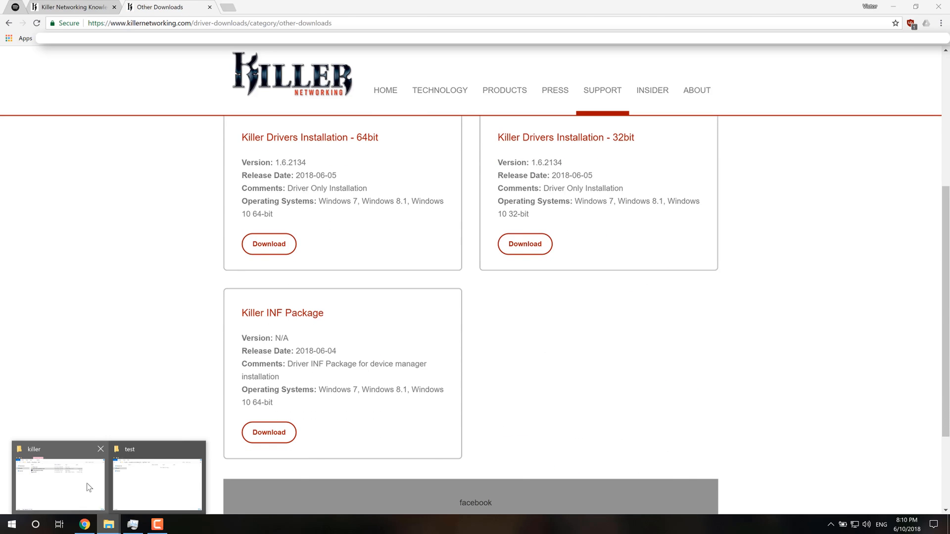
- Launch KillerSoftwareUninstaller from the Downloads killer folder
{"action": "left_click", "coordinate": [59, 482]}
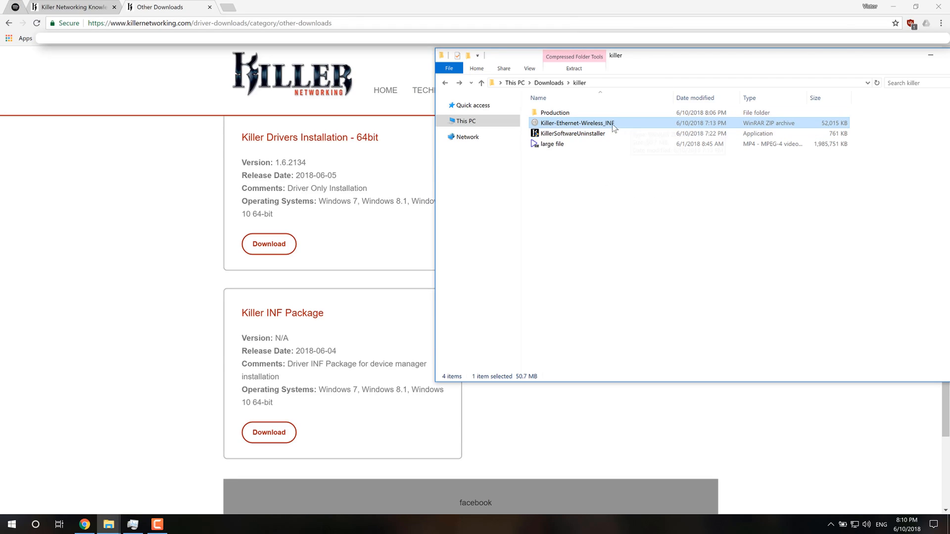
{"action": "left_click", "coordinate": [574, 133]}
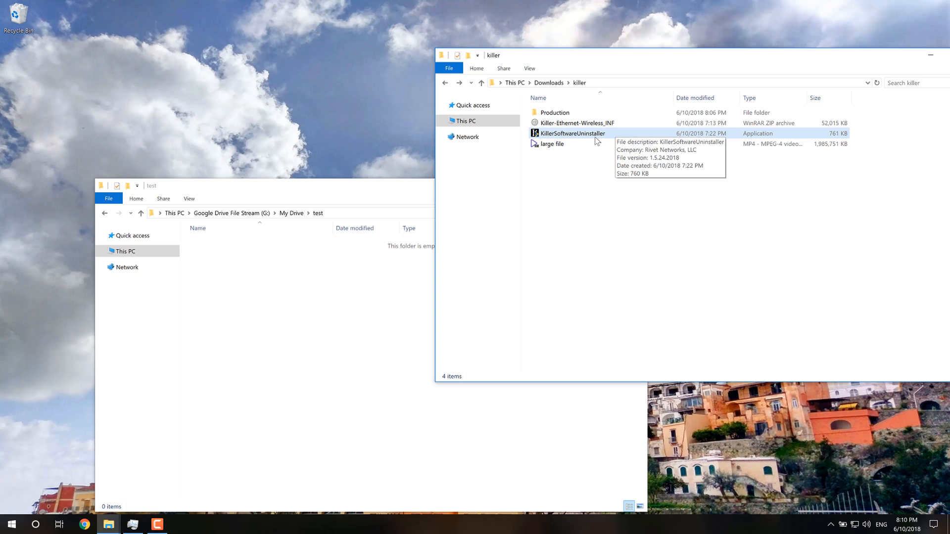
{"action": "double_click", "coordinate": [571, 134]}
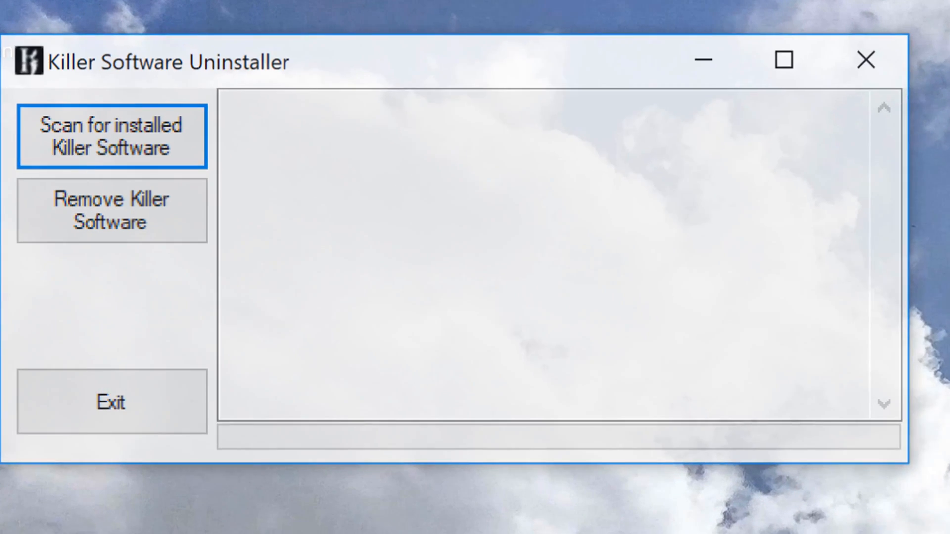
- Scan for installed Killer software (no previous installs found), check Wi-Fi status, then exit the uninstaller
{"action": "left_click", "coordinate": [112, 136]}
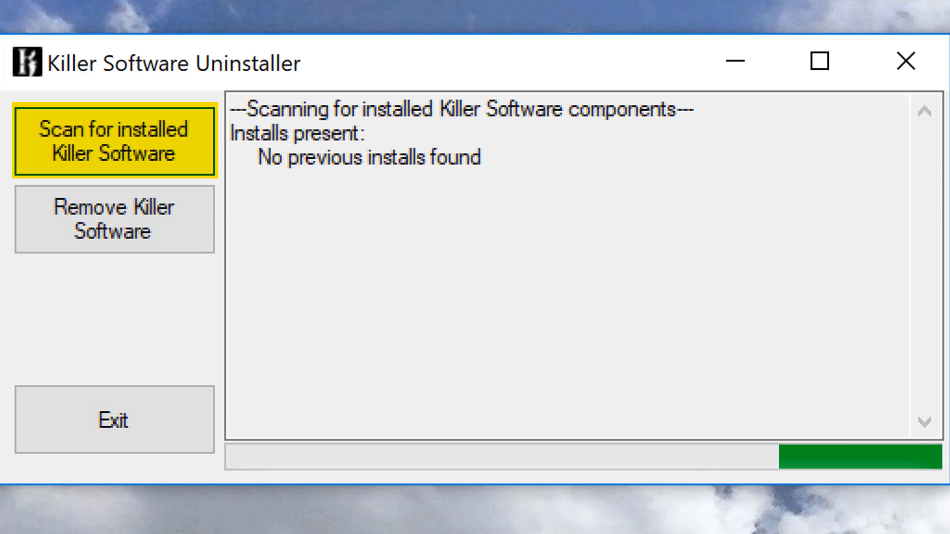
{"action": "left_click", "coordinate": [114, 140]}
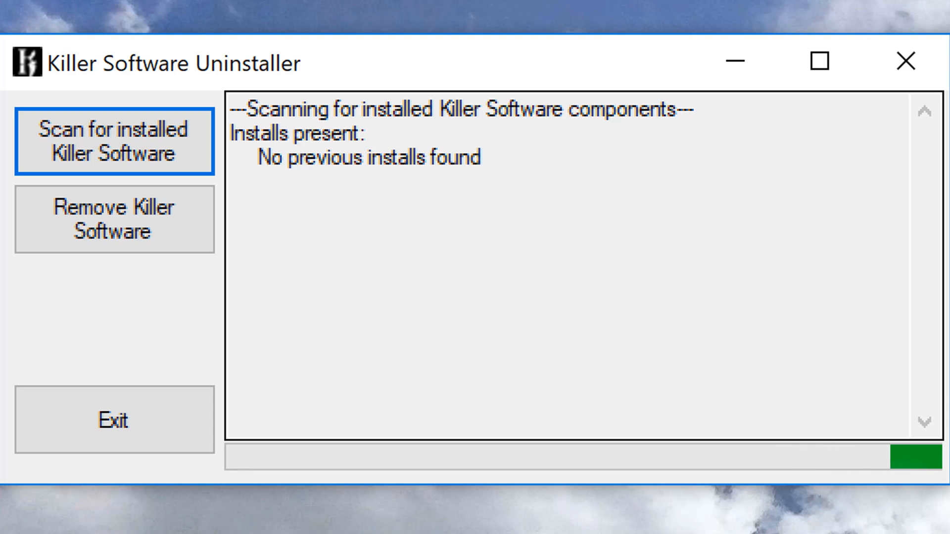
{"action": "left_click", "coordinate": [114, 140]}
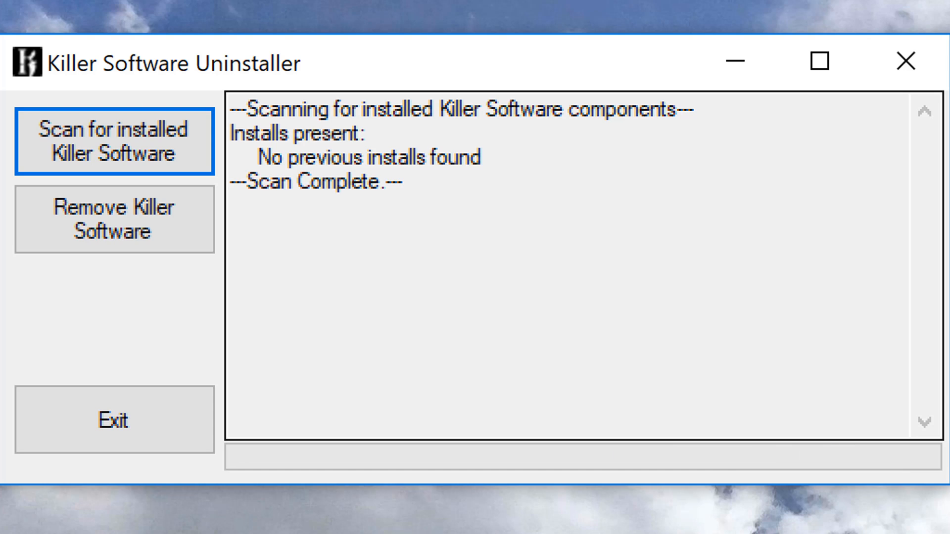
{"action": "left_click", "coordinate": [115, 139]}
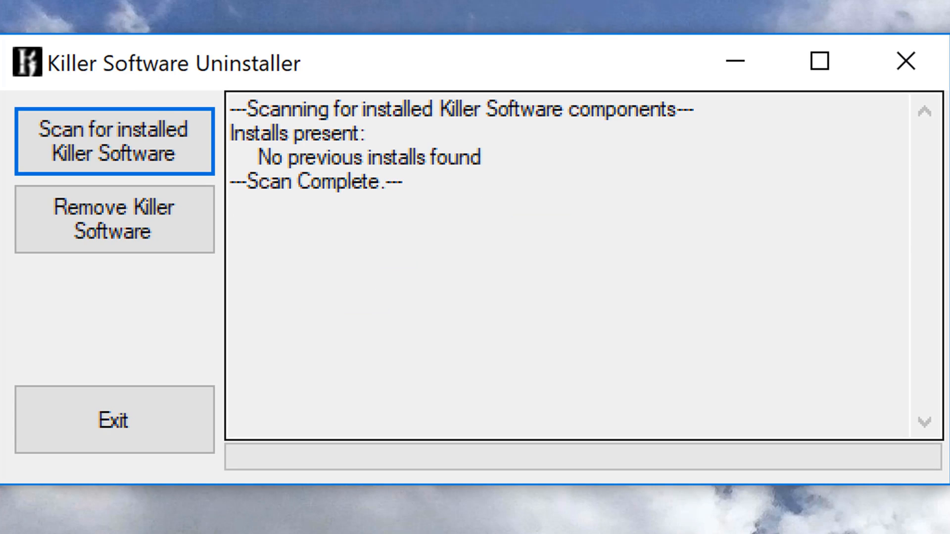
{"action": "left_click", "coordinate": [754, 516]}
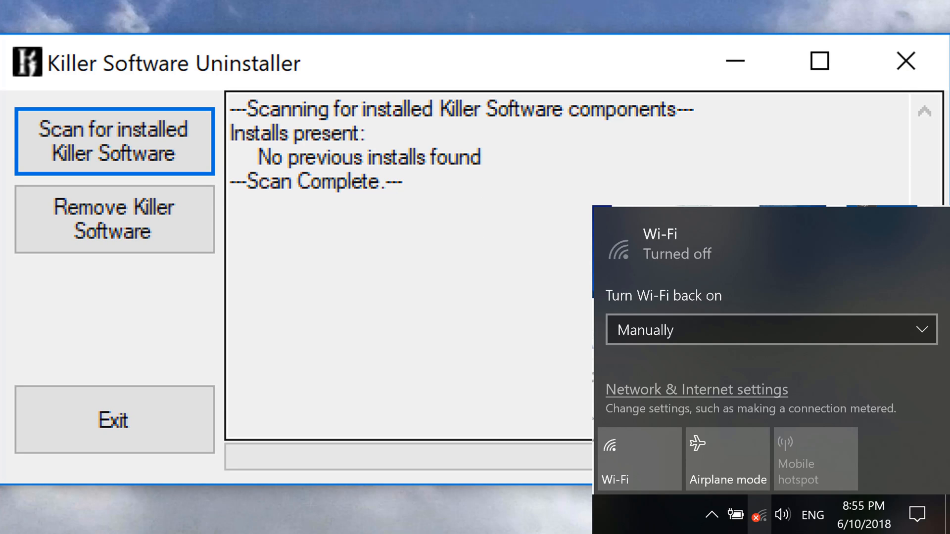
{"action": "left_click", "coordinate": [115, 220]}
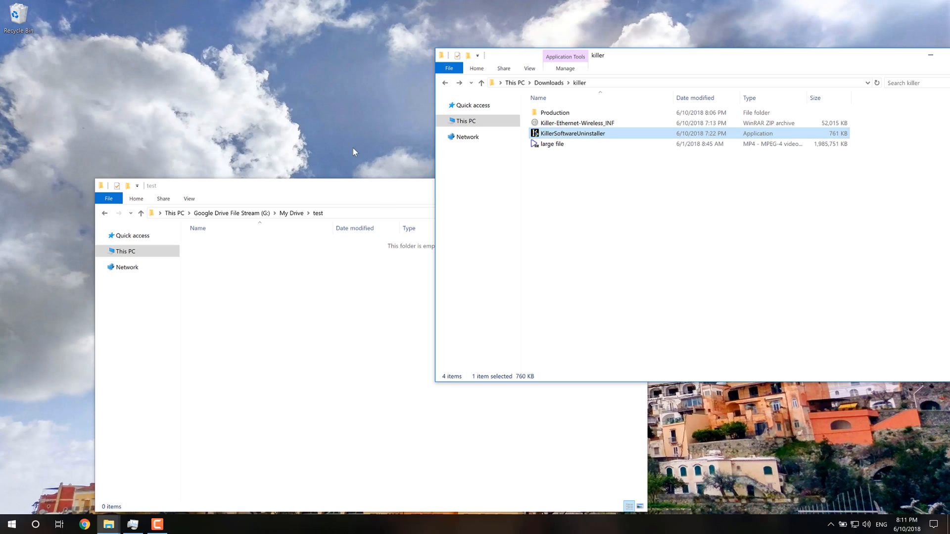
{"action": "mouse_move", "coordinate": [581, 150]}
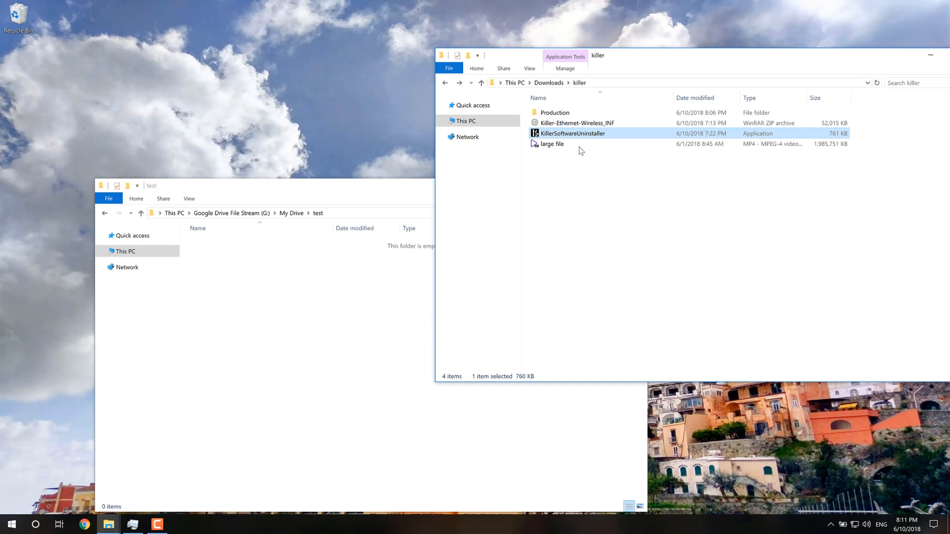
{"action": "mouse_move", "coordinate": [576, 123]}
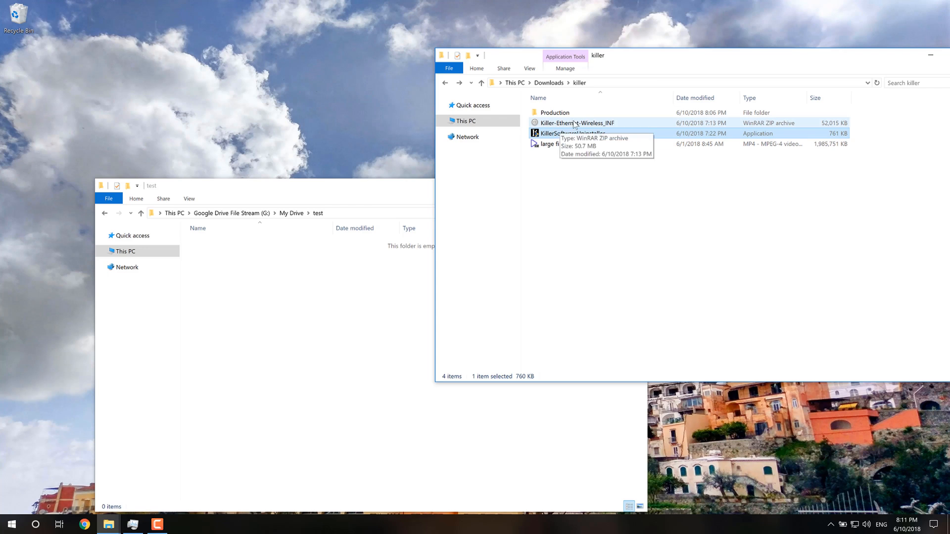
- Open Killer-Ethernet-Wireless_INF.zip in WinRAR, showing its Production folder
{"action": "double_click", "coordinate": [575, 123]}
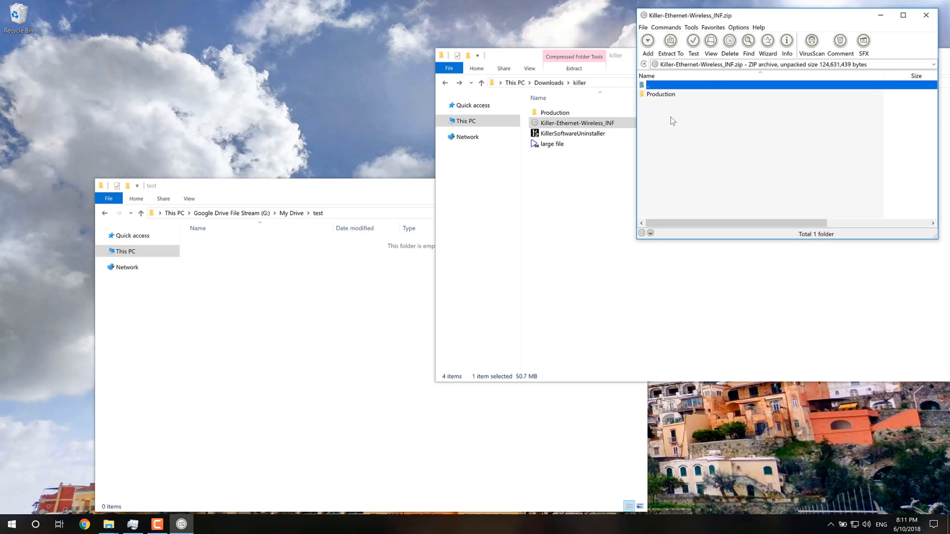
{"action": "mouse_move", "coordinate": [926, 15]}
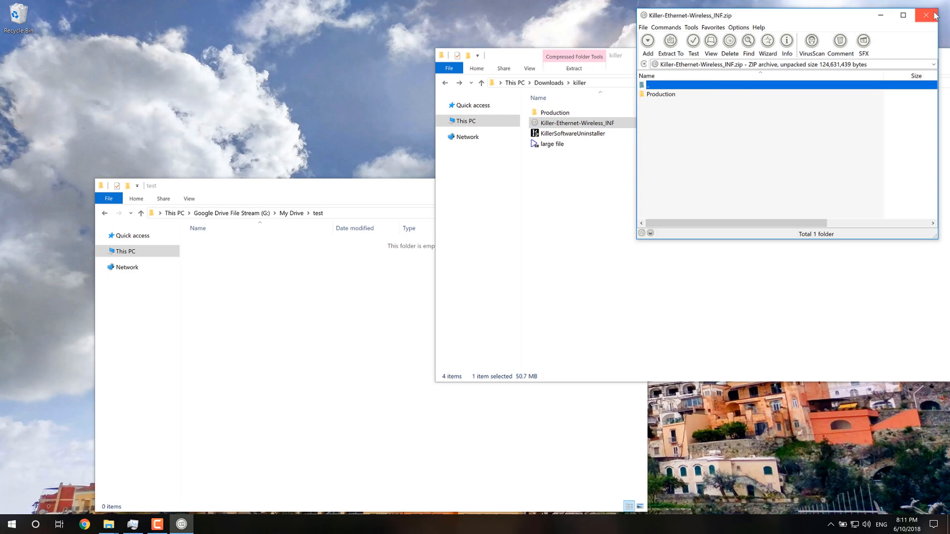
- Update the Killer E2400 Gigabit Ethernet Controller driver from D:\Downloads\killer\Production; best driver already installed
{"action": "left_click", "coordinate": [926, 15]}
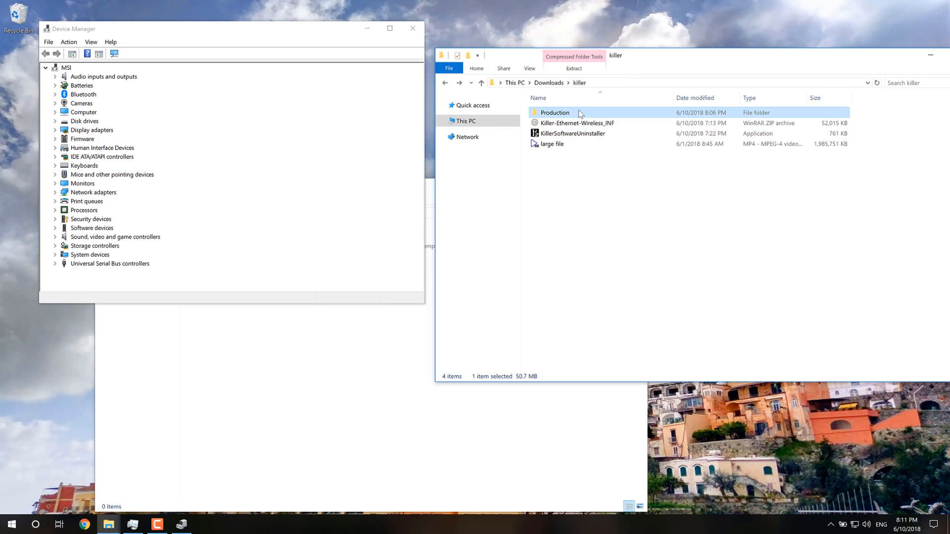
{"action": "double_click", "coordinate": [554, 112]}
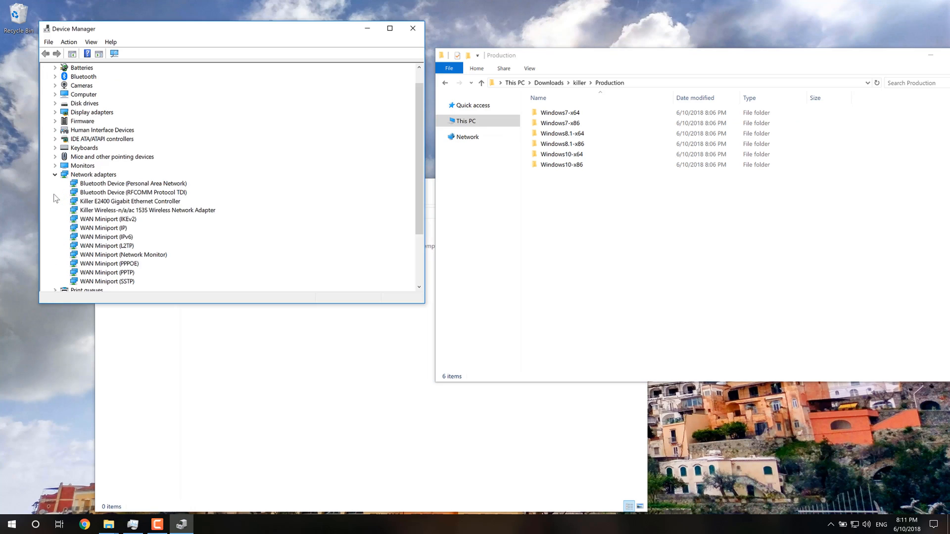
{"action": "left_click", "coordinate": [130, 201]}
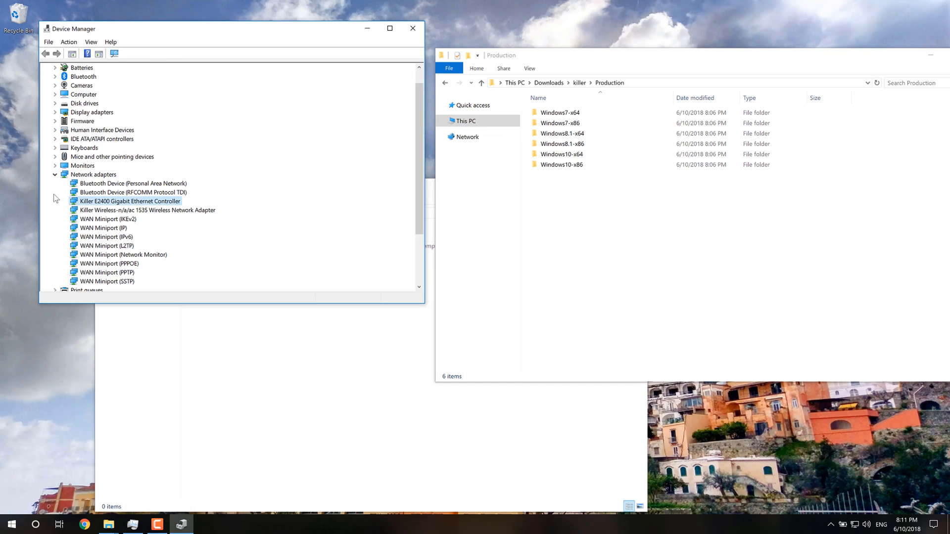
{"action": "right_click", "coordinate": [129, 201]}
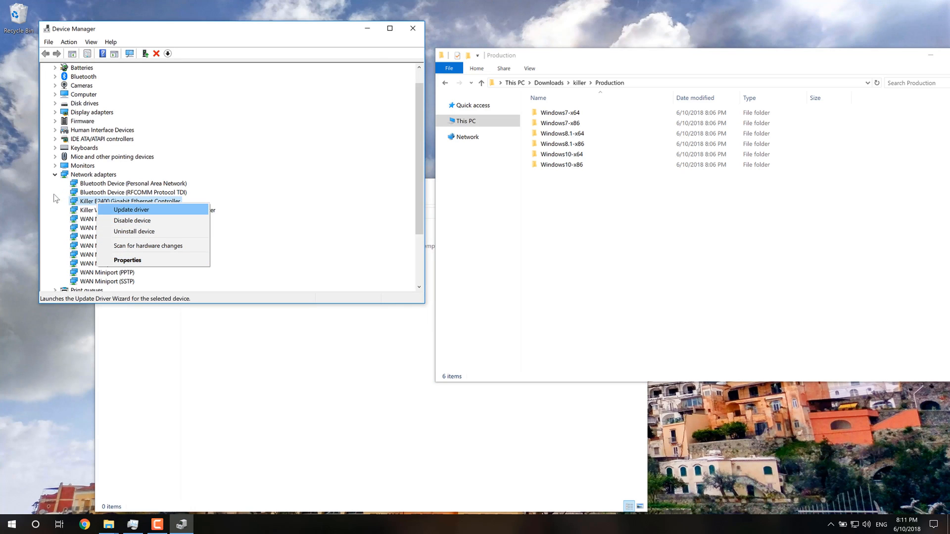
{"action": "left_click", "coordinate": [131, 210]}
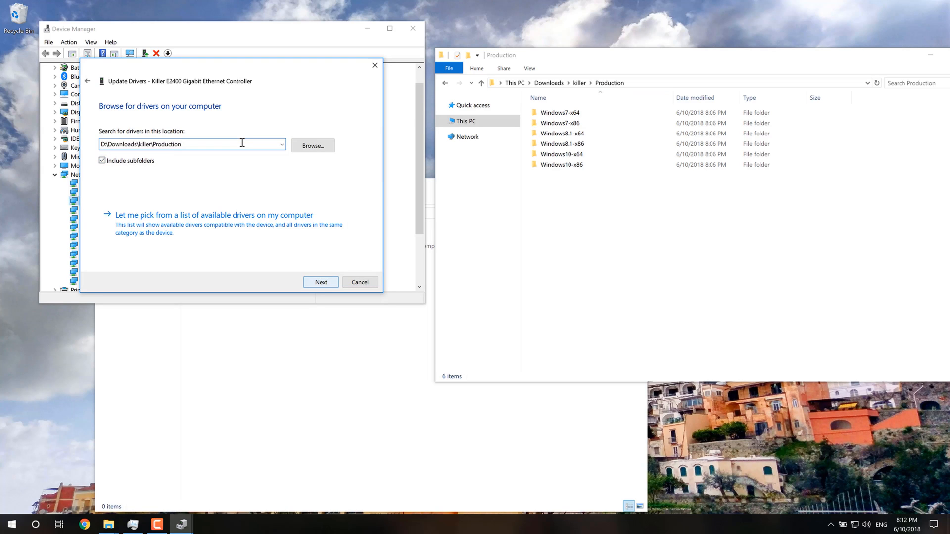
{"action": "left_click", "coordinate": [321, 282]}
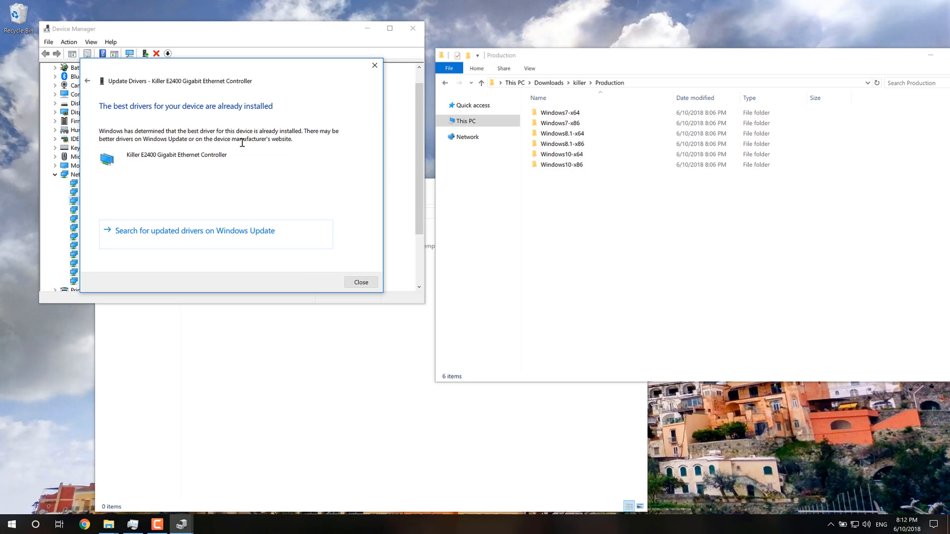
{"action": "left_click", "coordinate": [360, 282]}
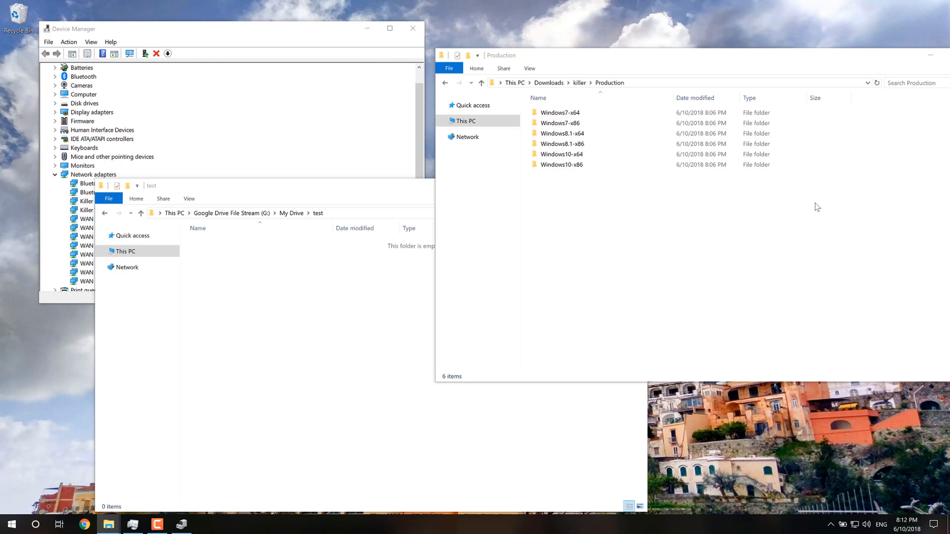
{"action": "left_click", "coordinate": [481, 82]}
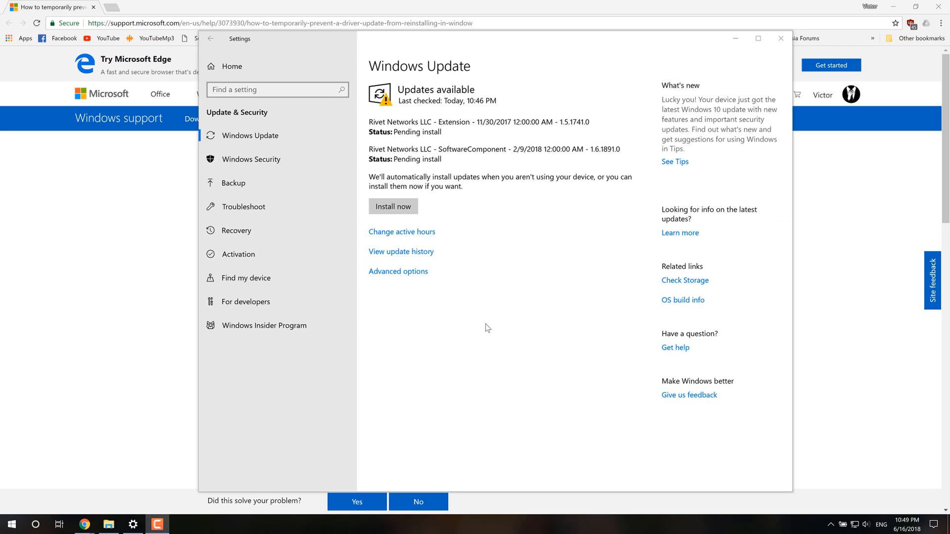
{"action": "mouse_move", "coordinate": [370, 129]}
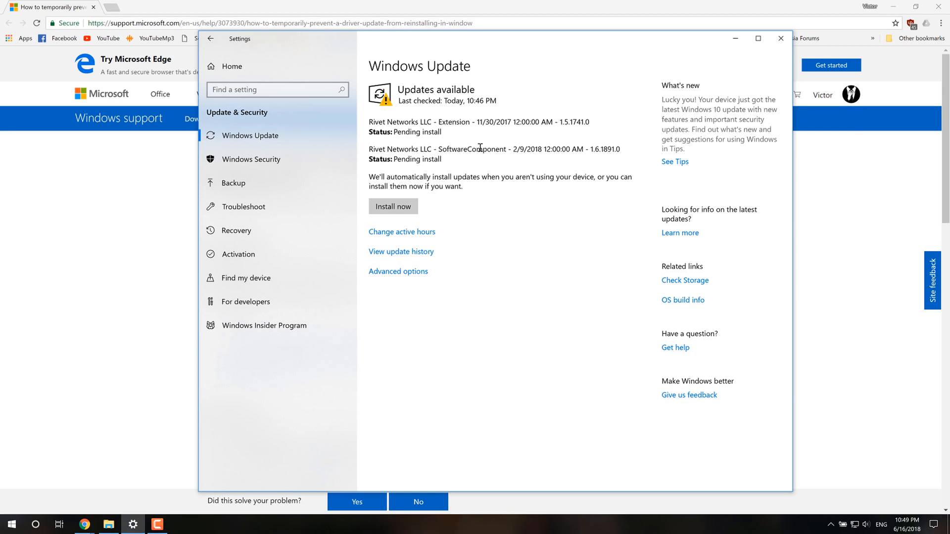
- Review the pending Rivet Networks update entries, then bring the Microsoft support article forward
{"action": "double_click", "coordinate": [454, 121]}
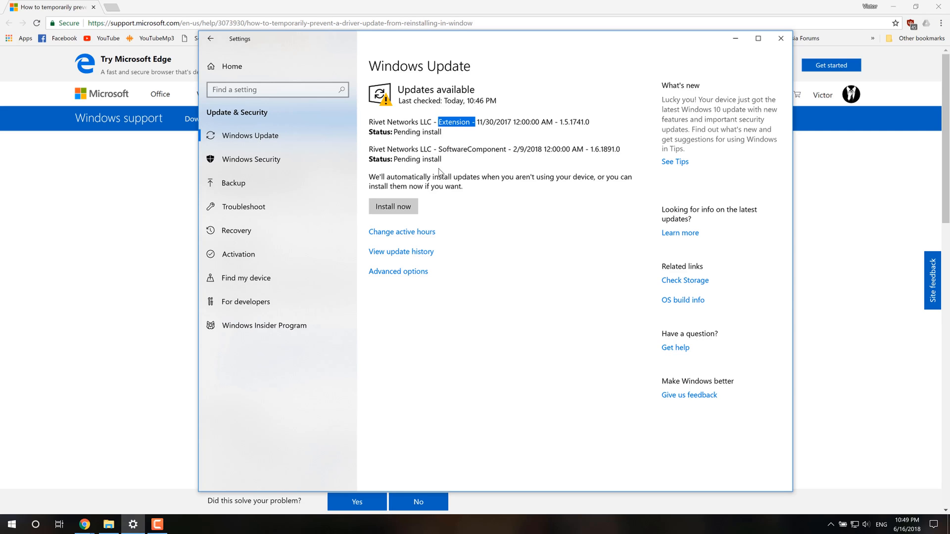
{"action": "mouse_move", "coordinate": [457, 188]}
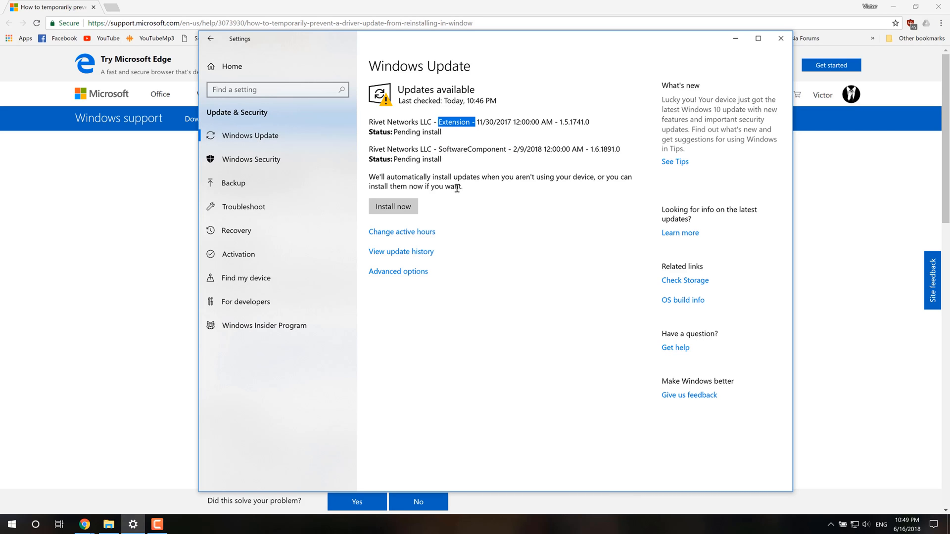
{"action": "mouse_move", "coordinate": [400, 121]}
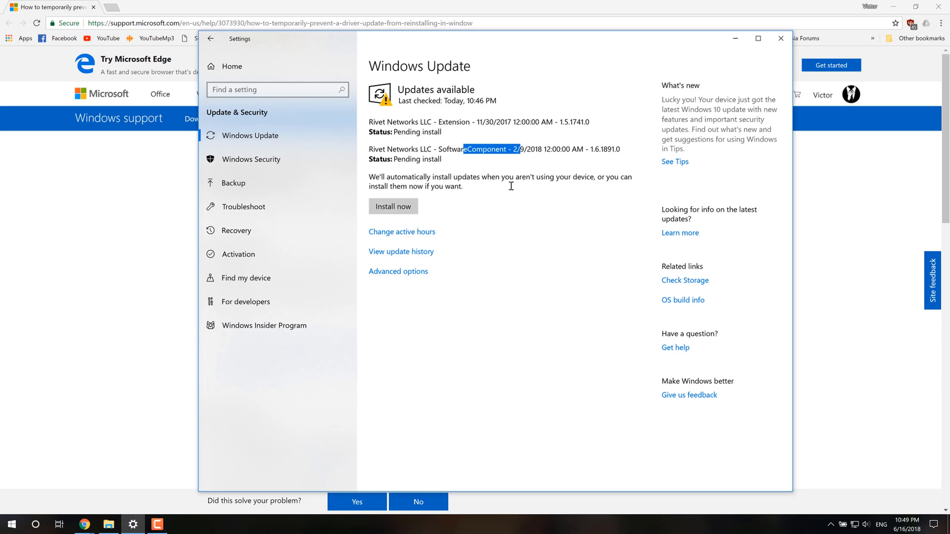
{"action": "mouse_move", "coordinate": [441, 147]}
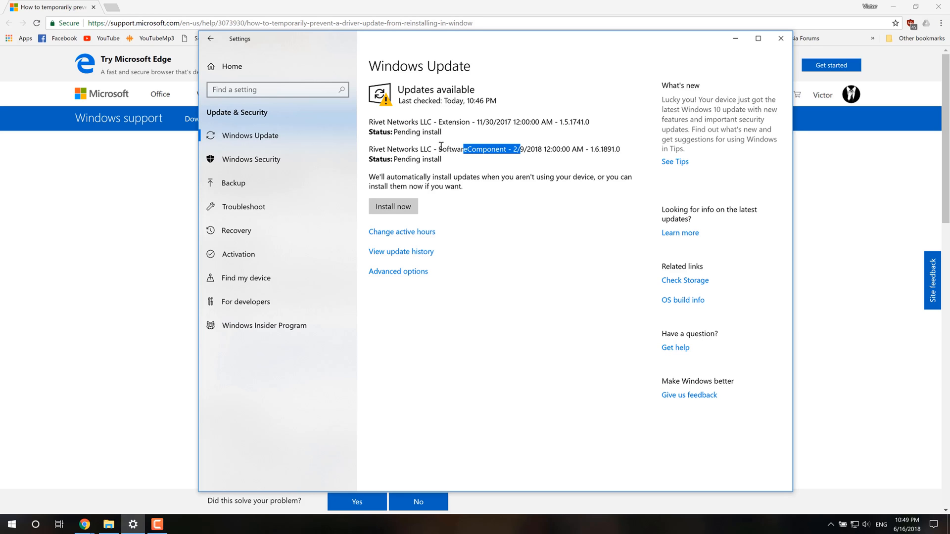
{"action": "mouse_move", "coordinate": [448, 198]}
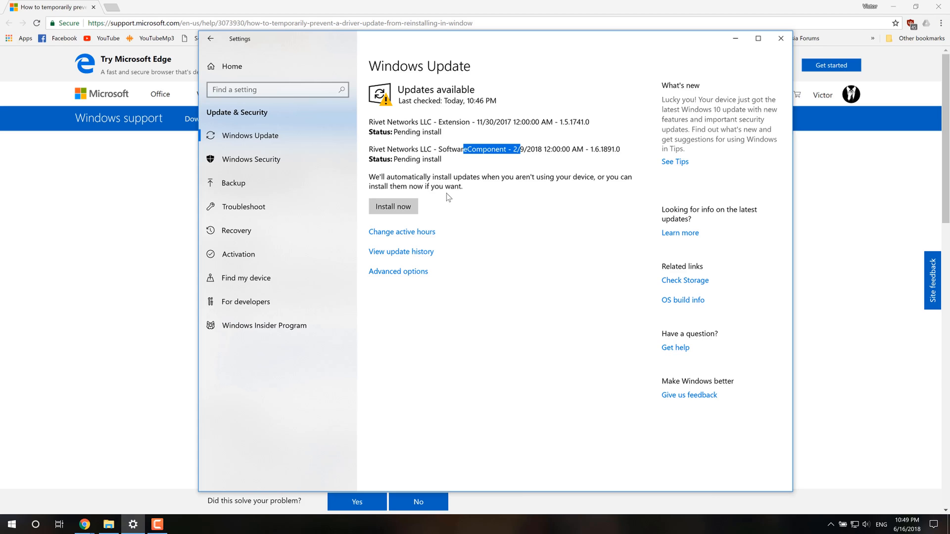
{"action": "mouse_move", "coordinate": [452, 185]}
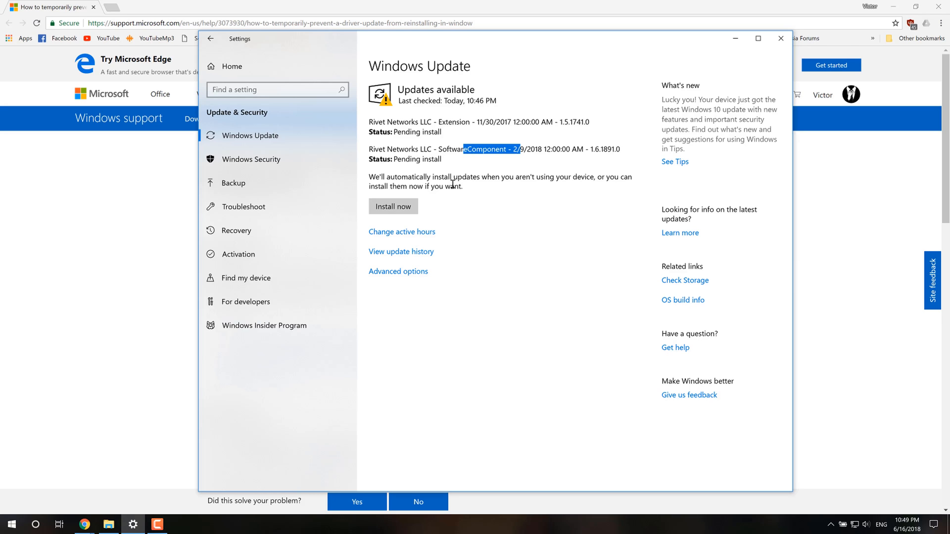
{"action": "left_click", "coordinate": [781, 39]}
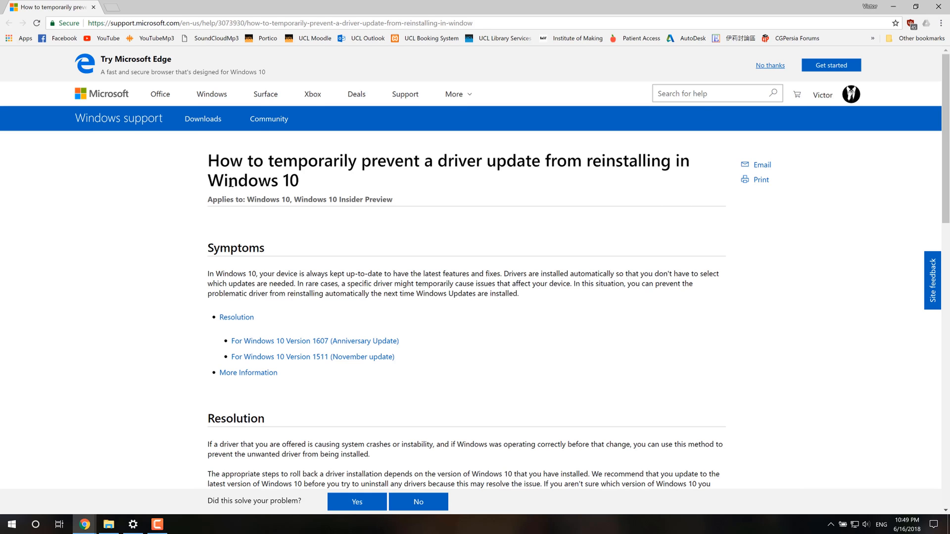
- Download the Show or hide updates troubleshooter and launch wushowhide from the killer folder
{"action": "scroll", "scroll_direction": "down", "scroll_amount": 3}
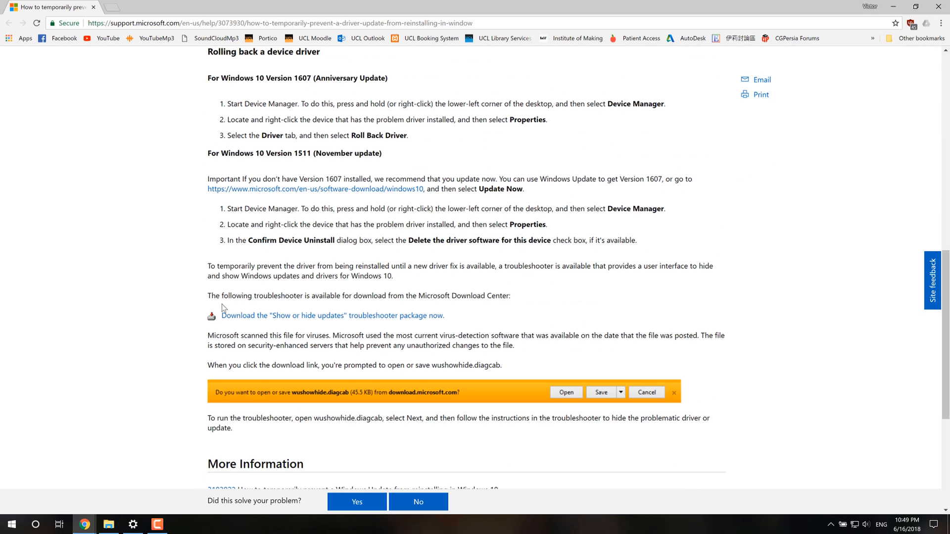
{"action": "left_click", "coordinate": [600, 392]}
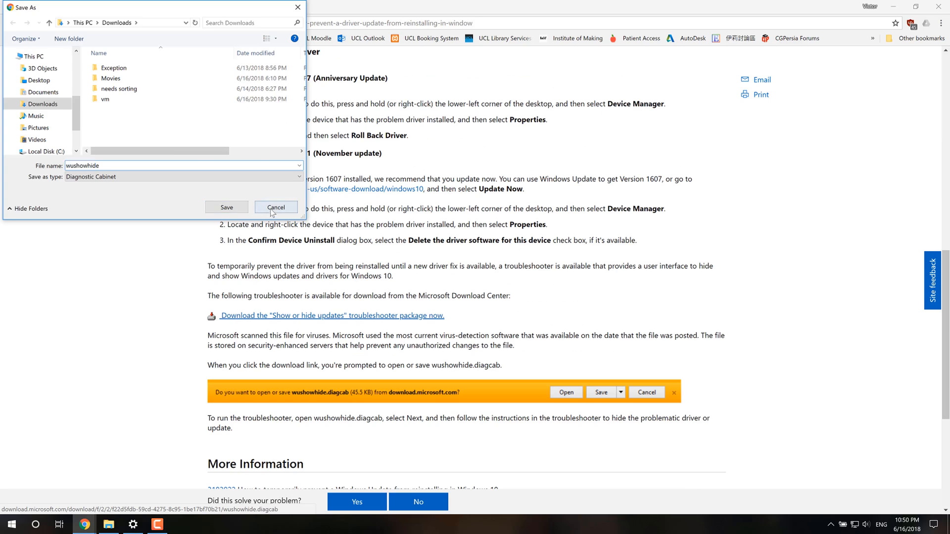
{"action": "left_click", "coordinate": [276, 207]}
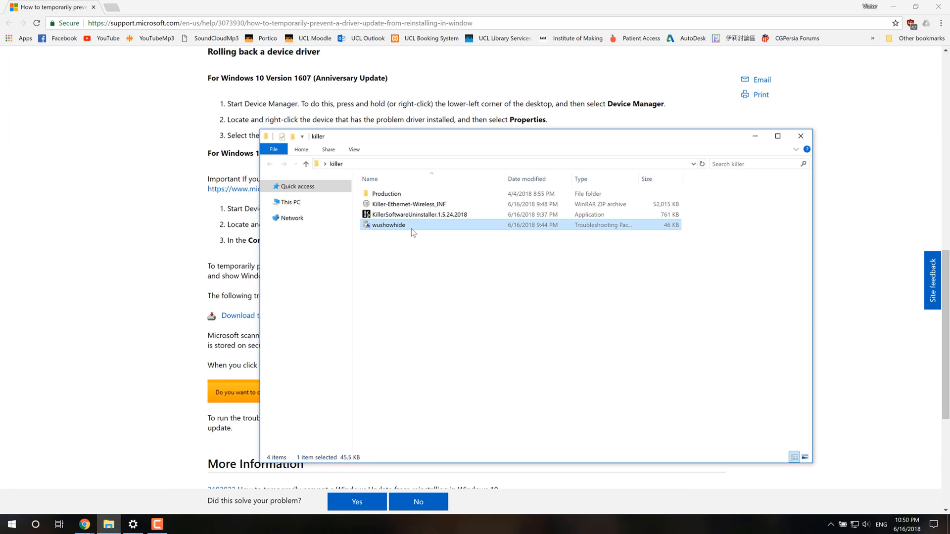
{"action": "double_click", "coordinate": [388, 225]}
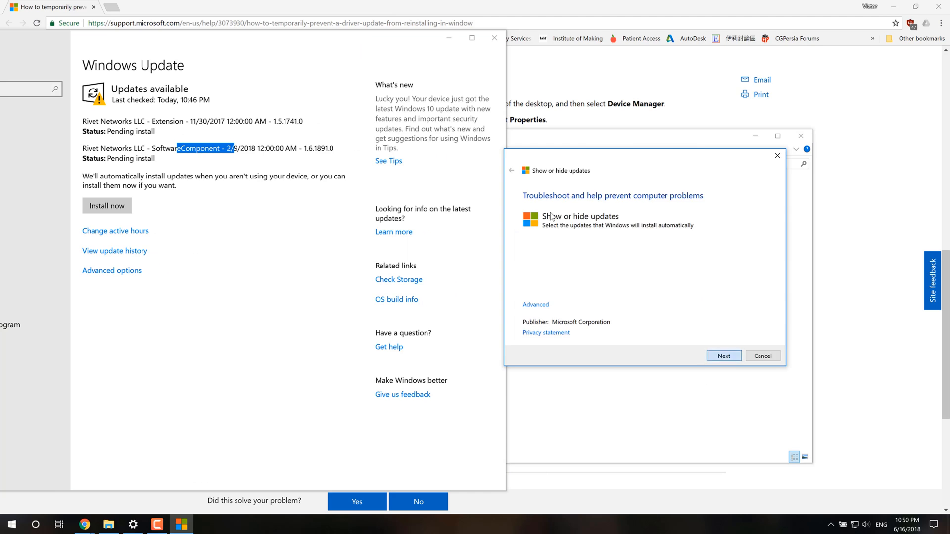
- Hide both Rivet Networks updates with the troubleshooter and close it when complete
{"action": "left_click", "coordinate": [723, 356]}
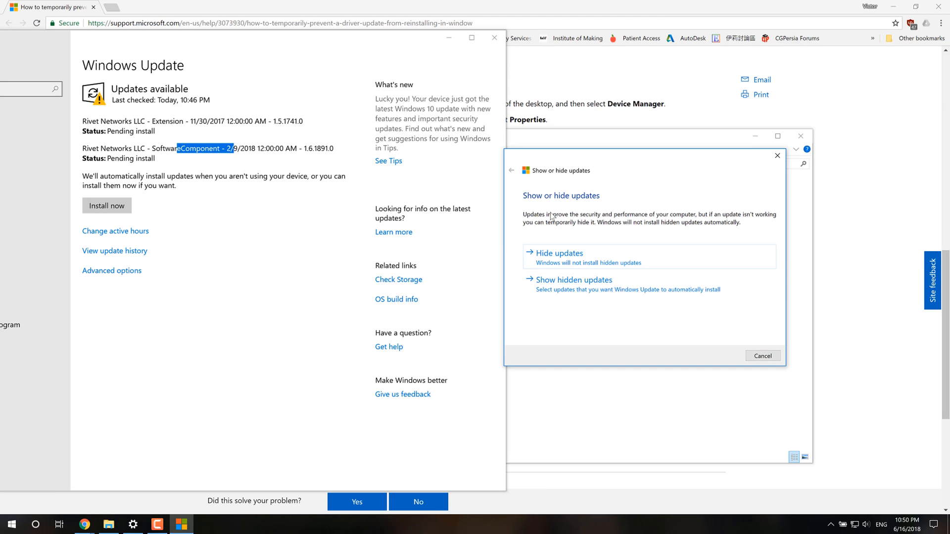
{"action": "left_click", "coordinate": [557, 252]}
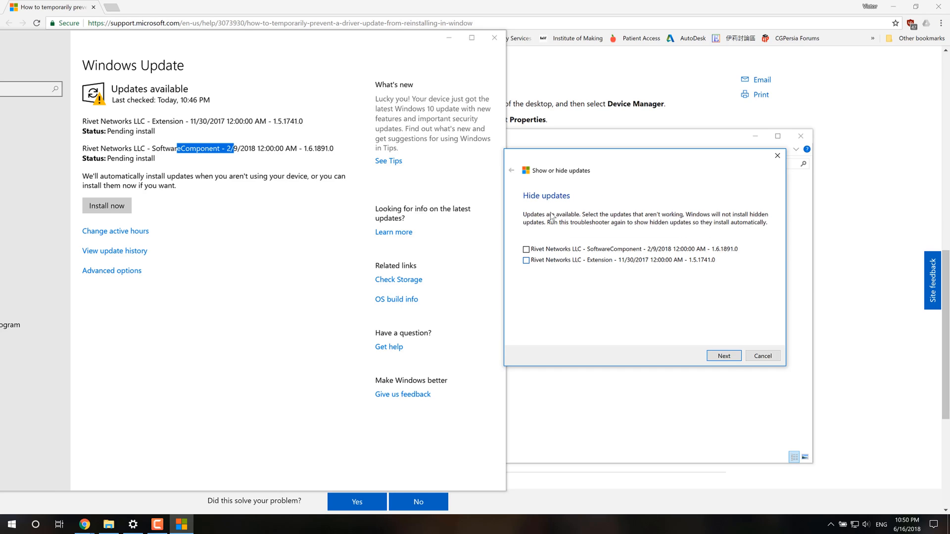
{"action": "left_click", "coordinate": [526, 261]}
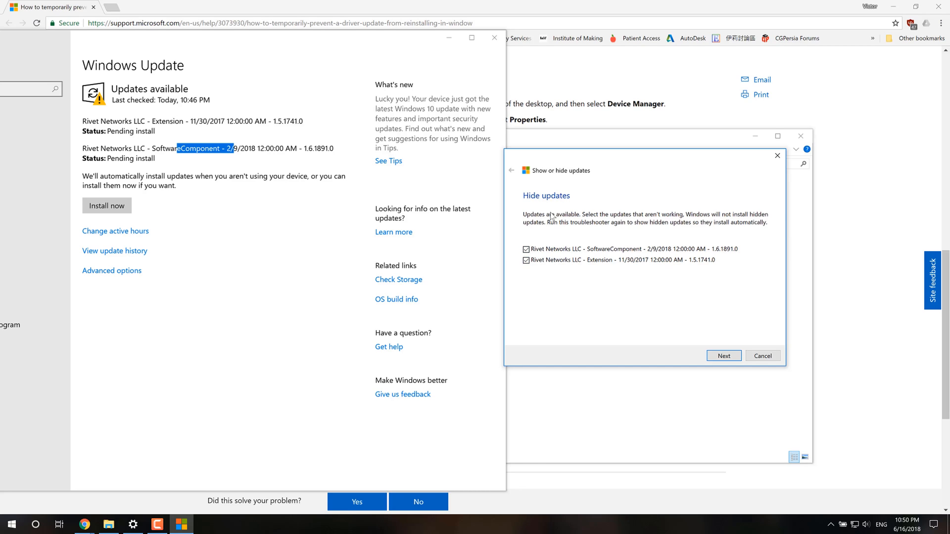
{"action": "left_click", "coordinate": [723, 355]}
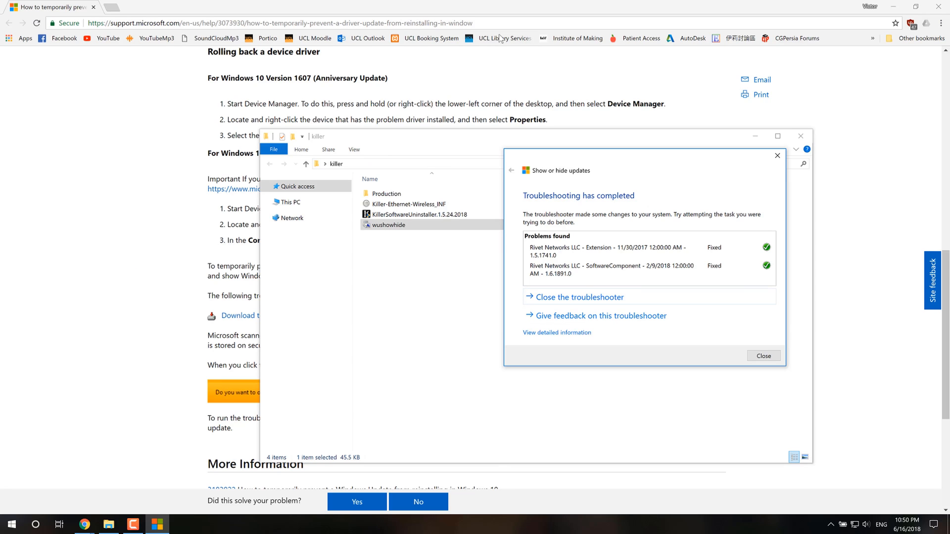
{"action": "left_click", "coordinate": [763, 355]}
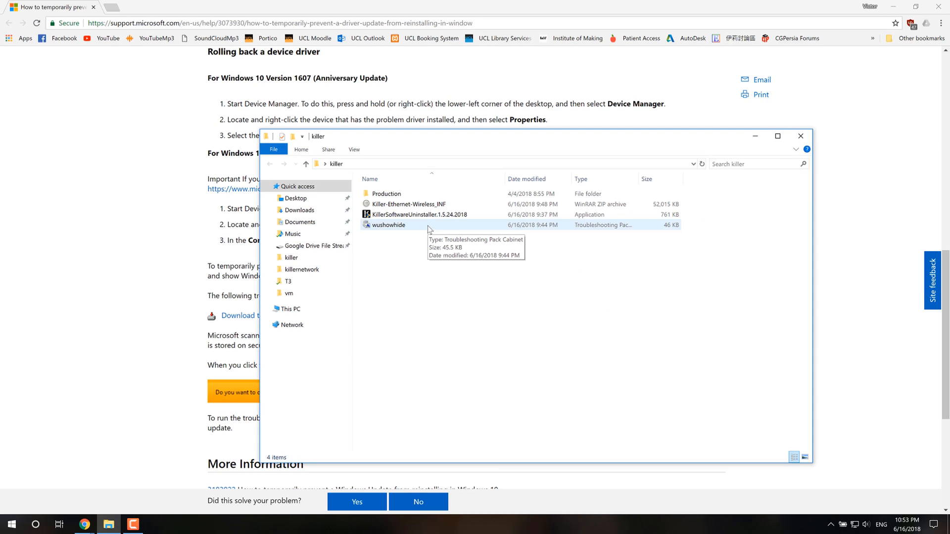
- Relaunch wushowhide and choose Show hidden updates, listing both Rivet Networks entries
{"action": "left_click", "coordinate": [388, 225]}
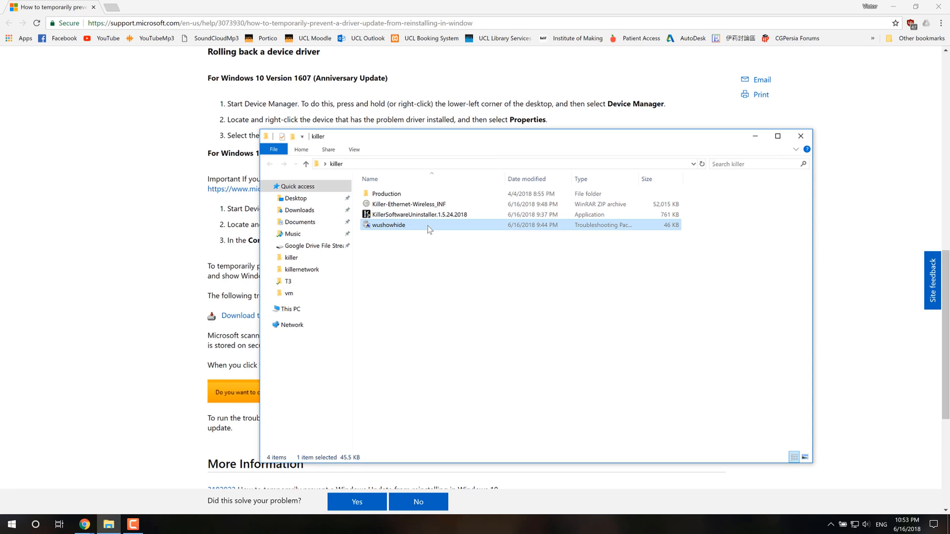
{"action": "double_click", "coordinate": [388, 224]}
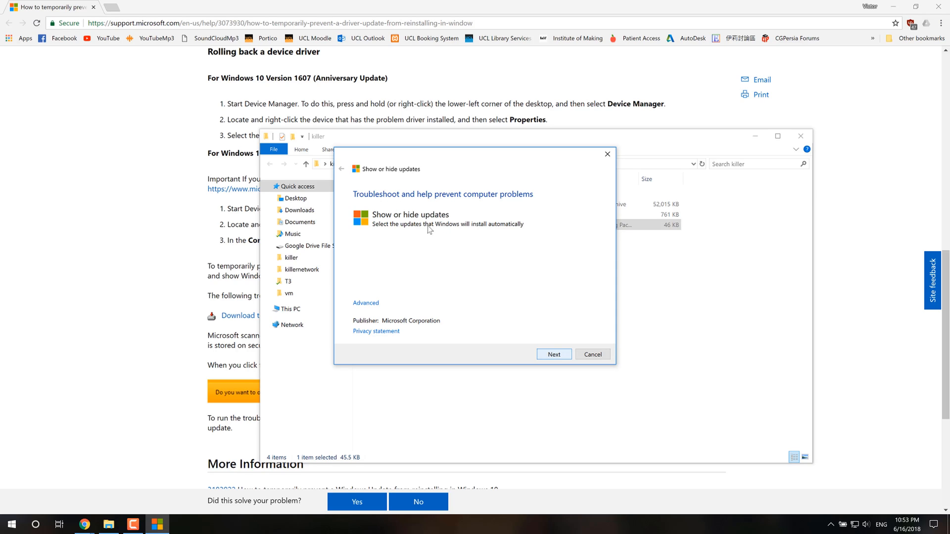
{"action": "left_click", "coordinate": [552, 354]}
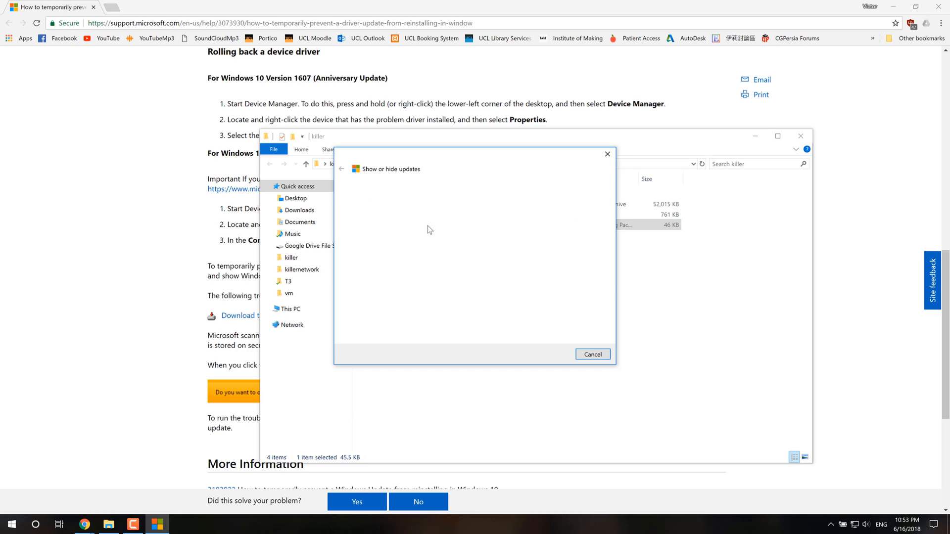
{"action": "left_click", "coordinate": [592, 354]}
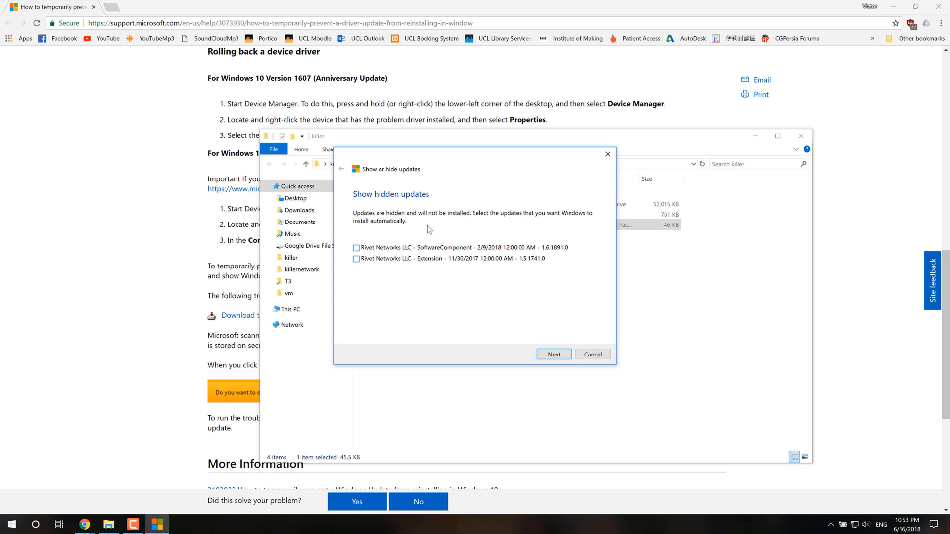